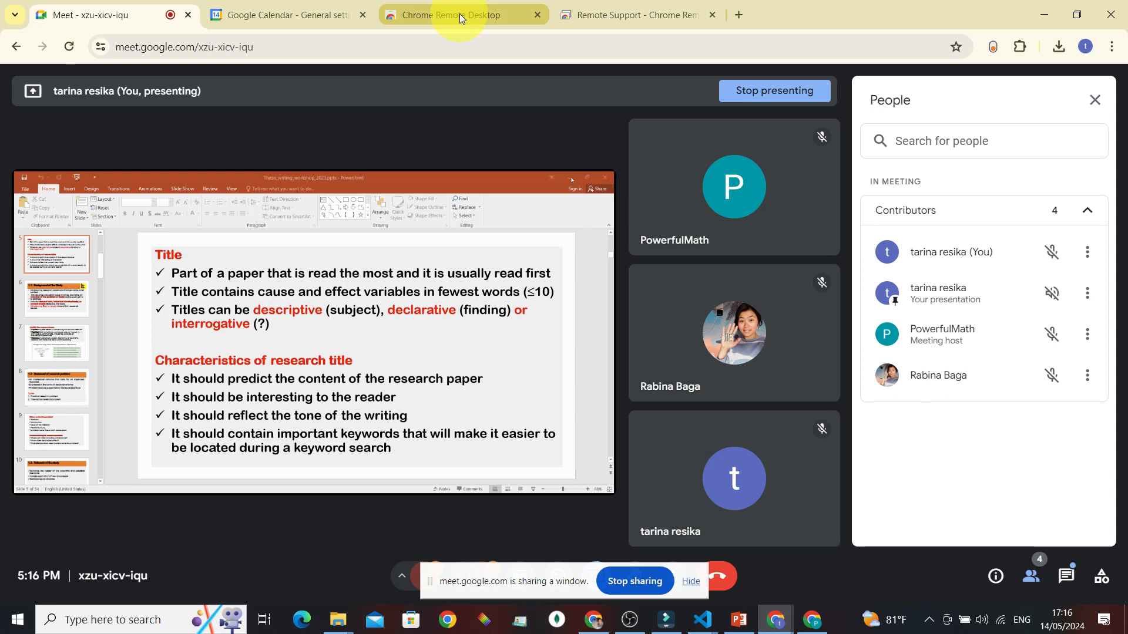
- View the Chrome Remote Desktop Web Store listing, which shows 'Remove from Chrome'
left_click(460, 14)
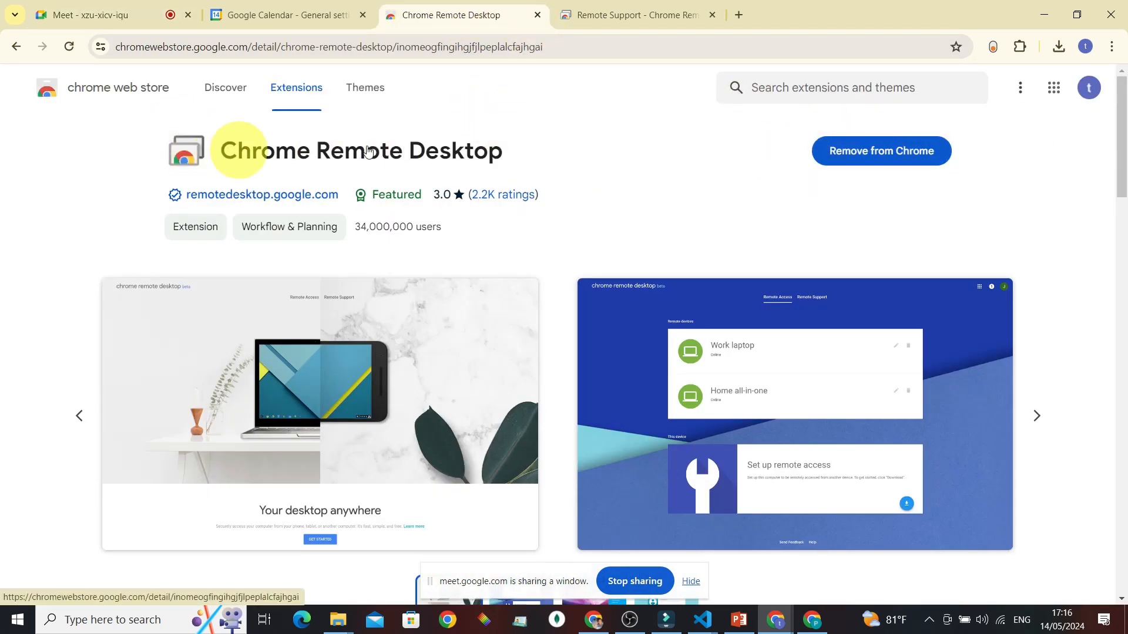
mouse_move(852, 144)
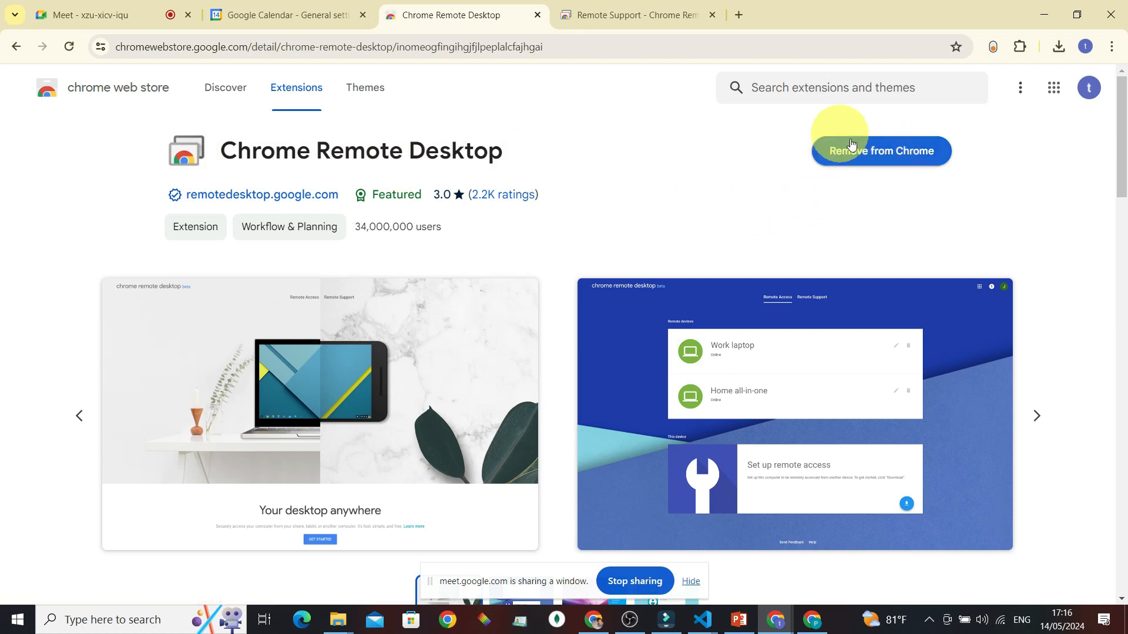
mouse_move(910, 184)
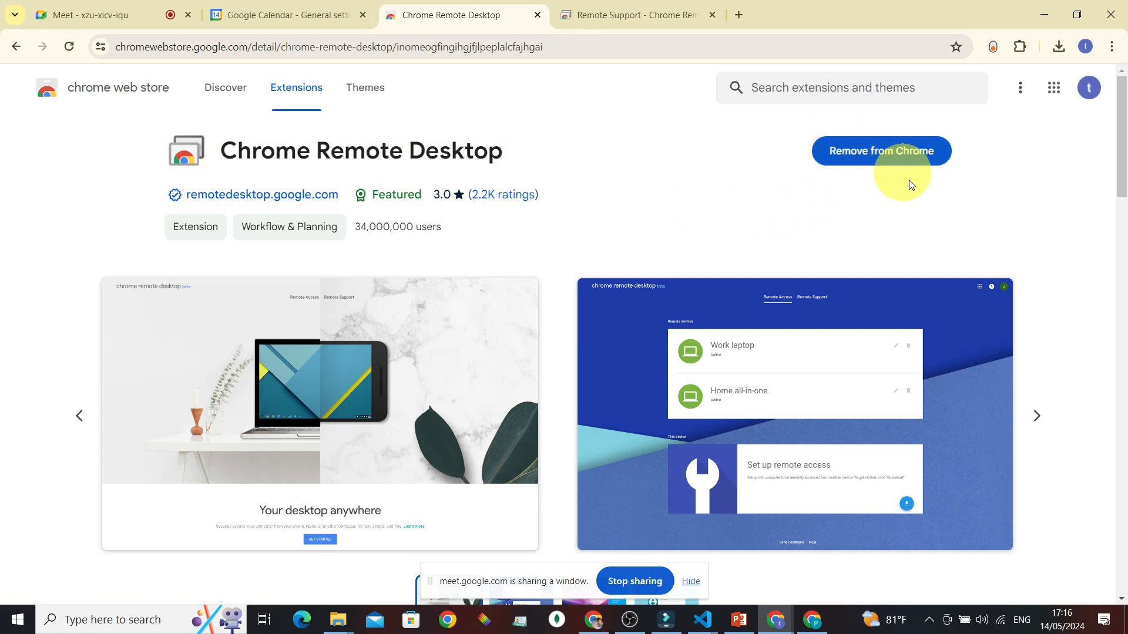
mouse_move(874, 166)
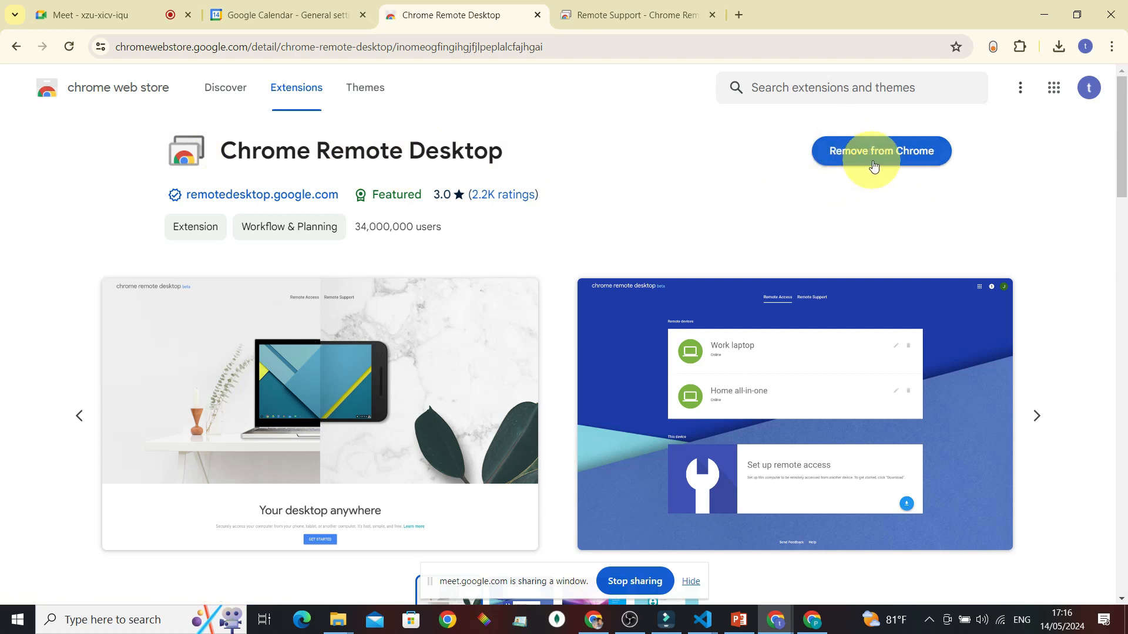
mouse_move(875, 183)
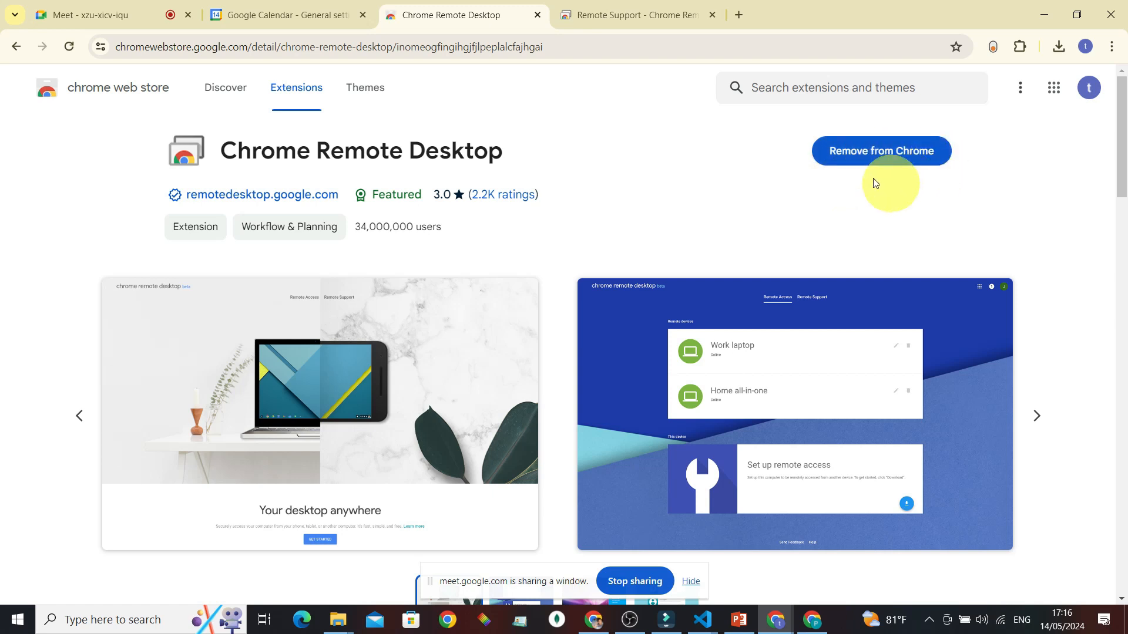
mouse_move(922, 172)
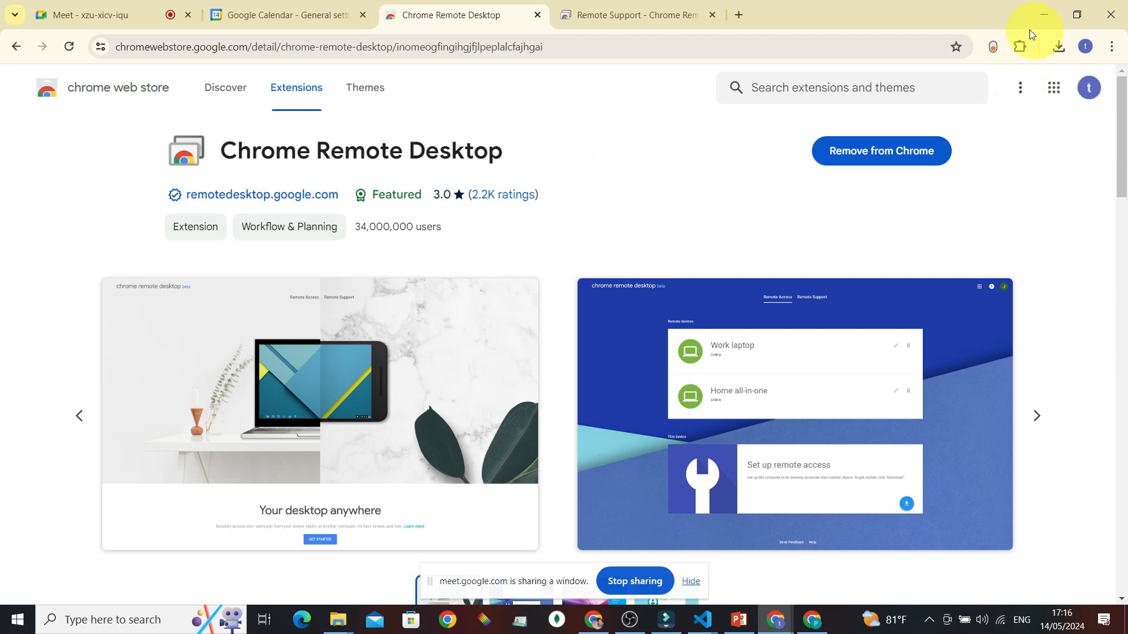
- Generate a Remote Support access code in Chrome Remote Desktop, copy it, and return to Meet
left_click(1020, 47)
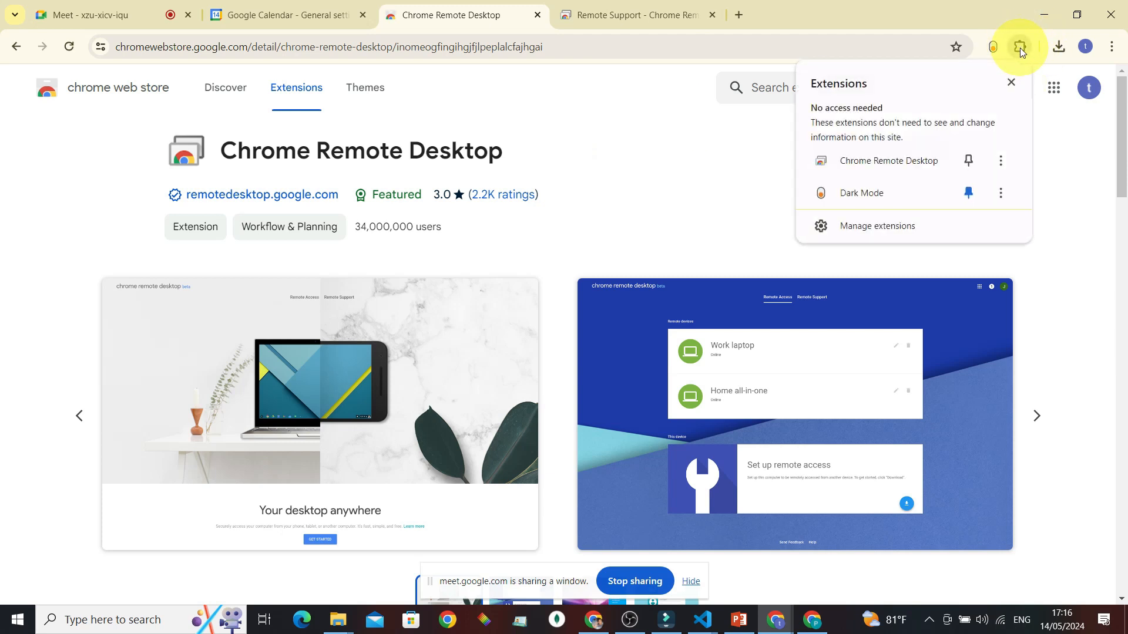
mouse_move(861, 162)
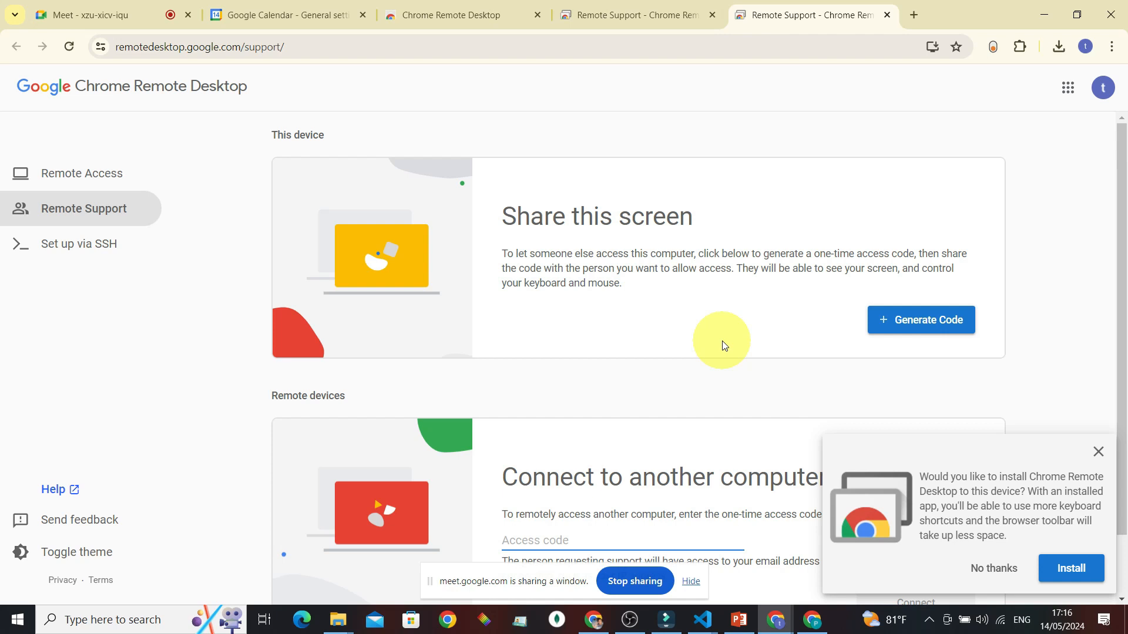
left_click(928, 319)
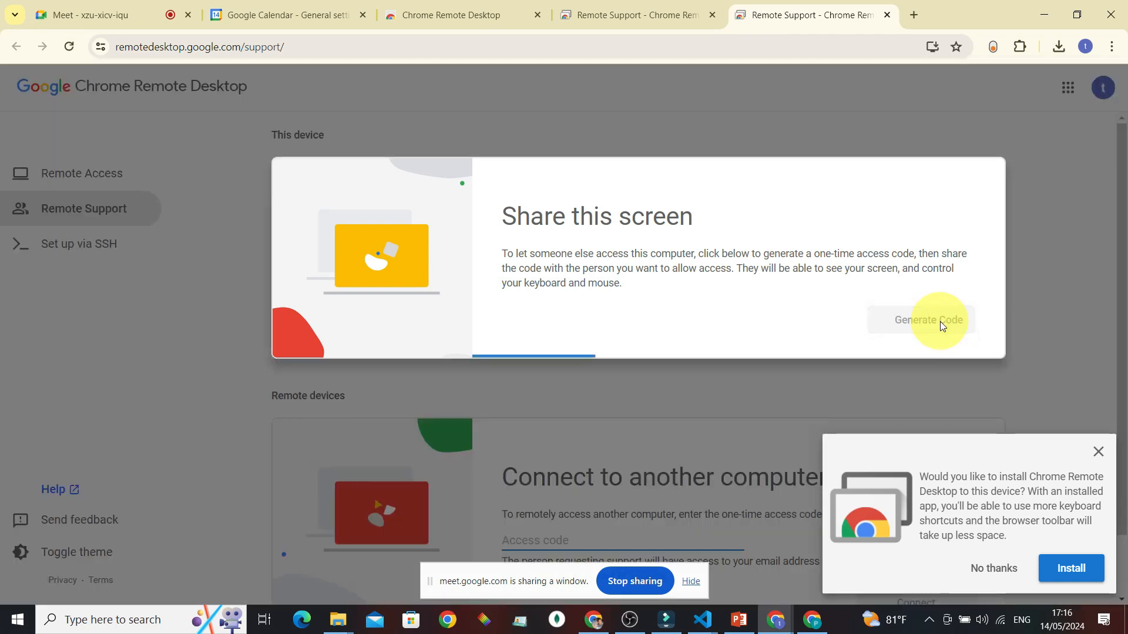
left_click(929, 320)
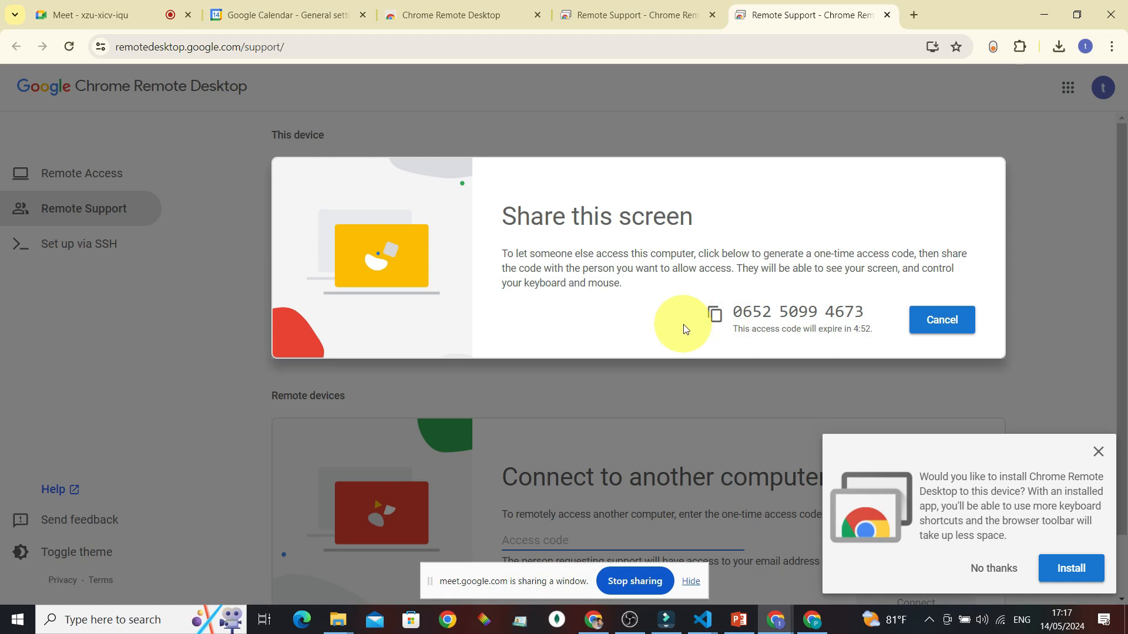
left_click(83, 16)
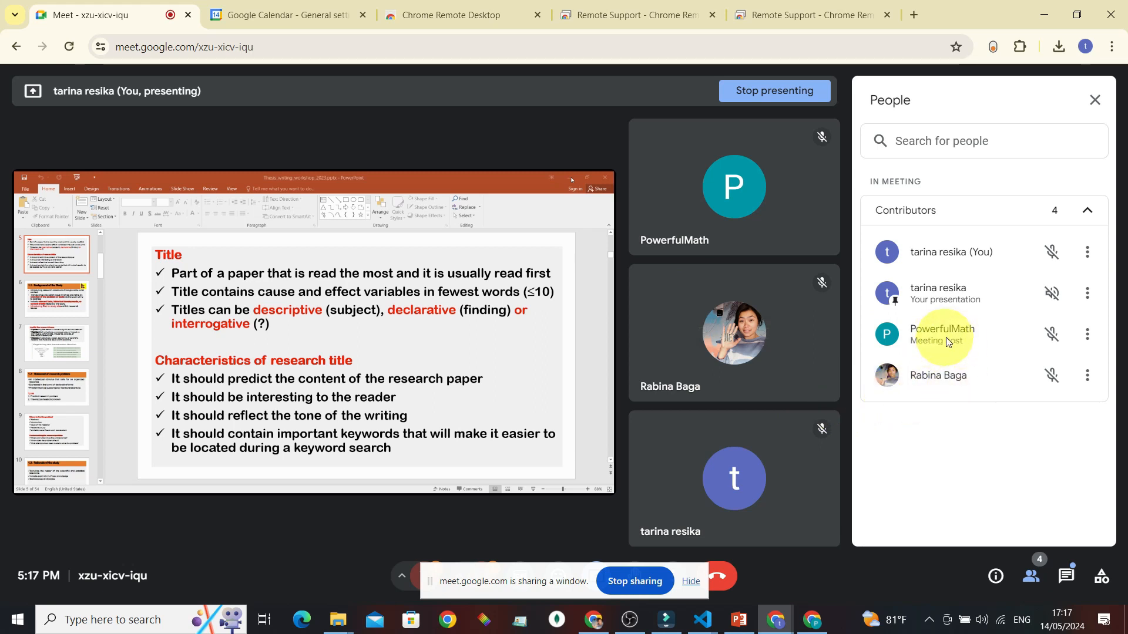
left_click(1066, 576)
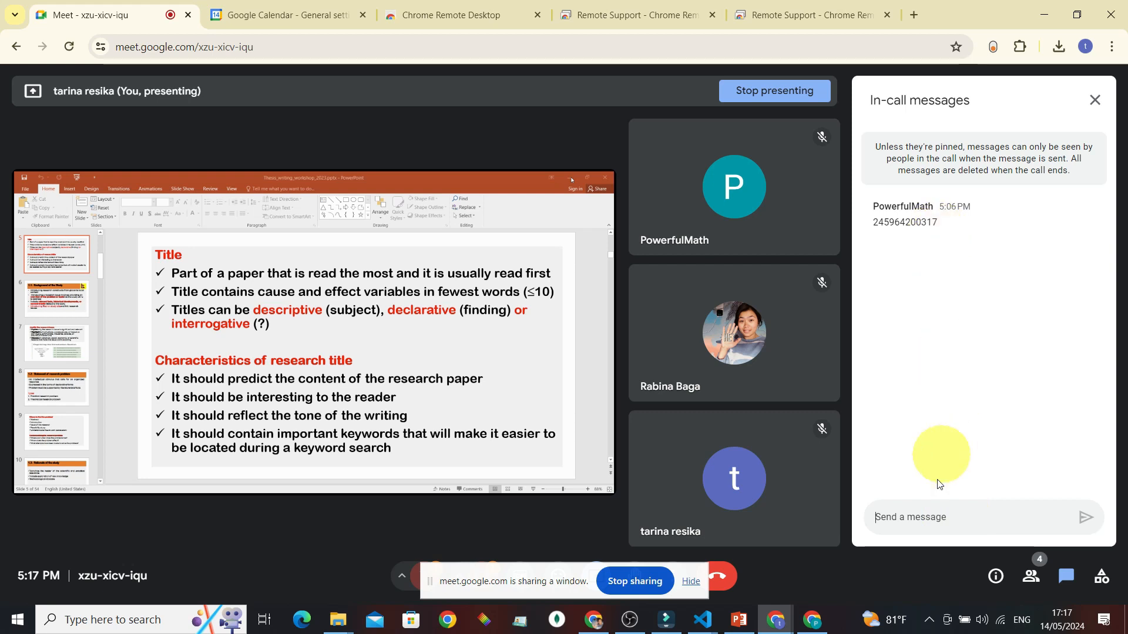
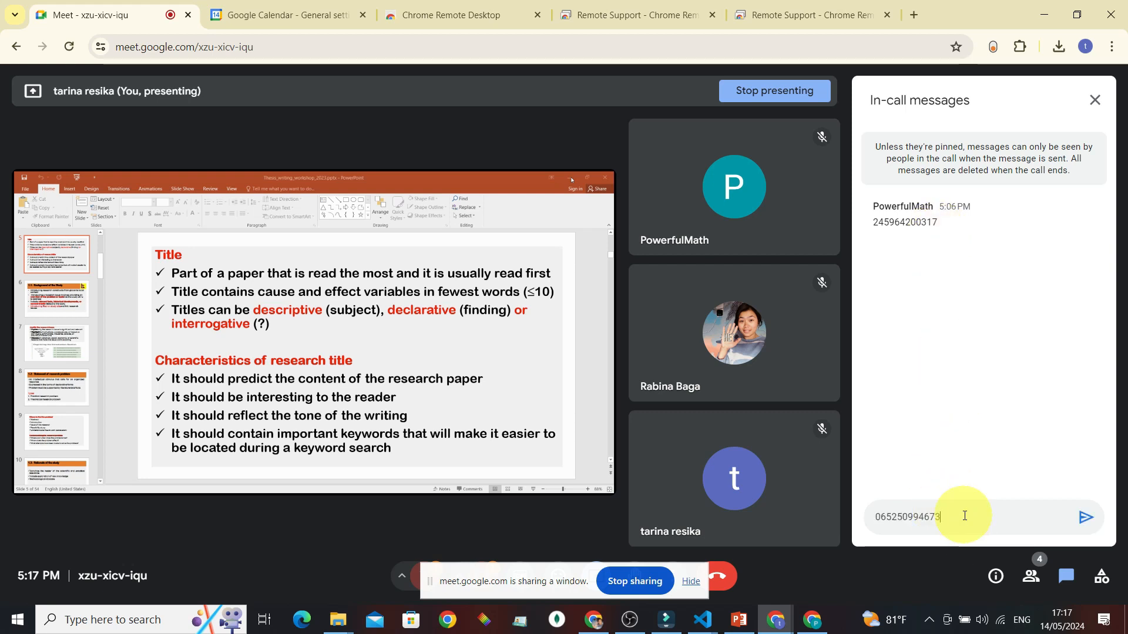
left_click(1086, 517)
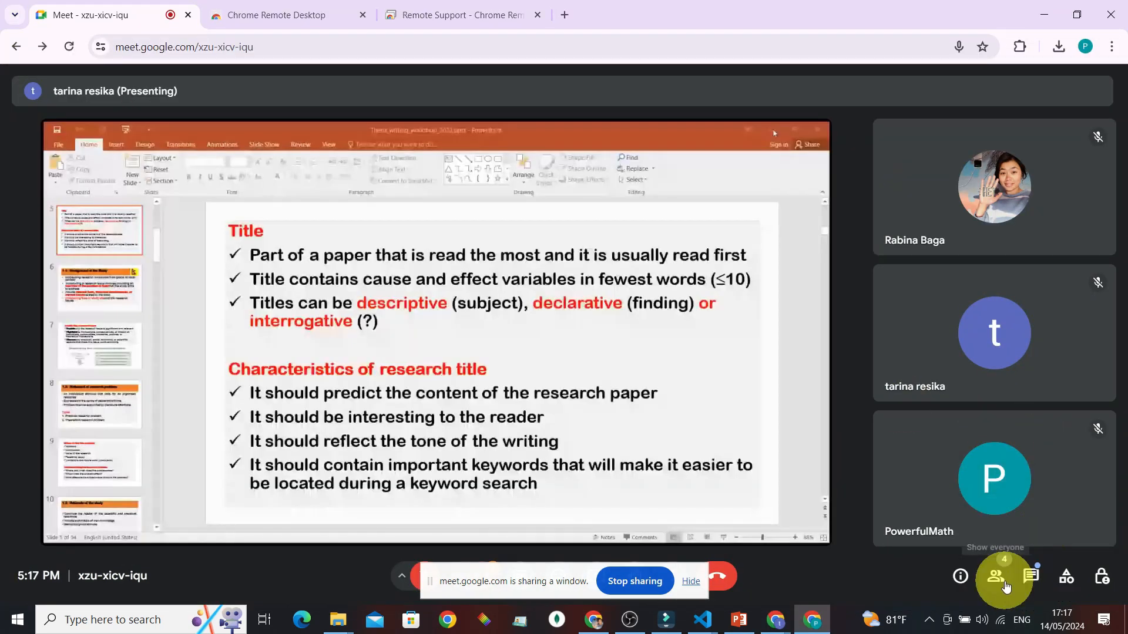
- Find the shared code in Meet chat and enter it on the Remote Support page
left_click(1030, 576)
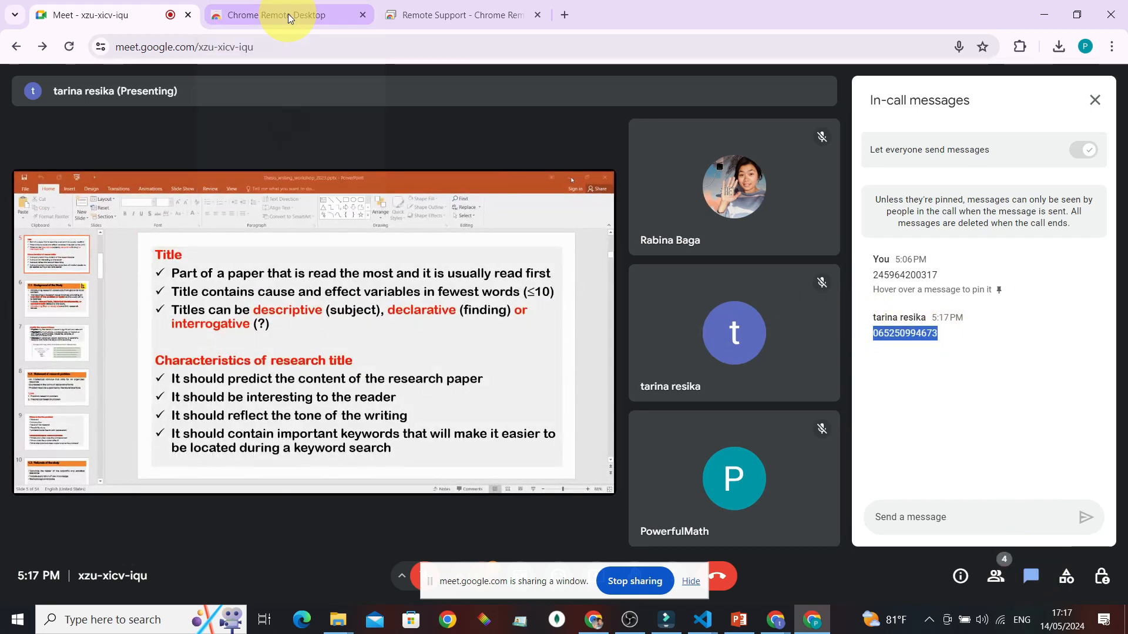
left_click(1020, 46)
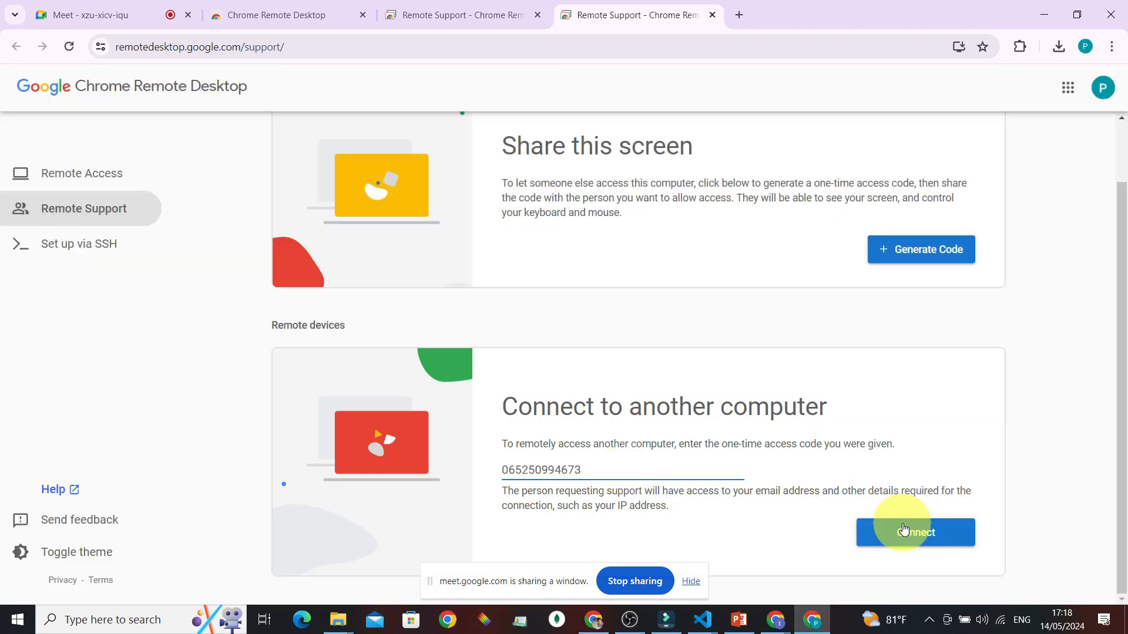
- Connect using the code, approve sharing in the permission dialog, and return to Meet
left_click(915, 533)
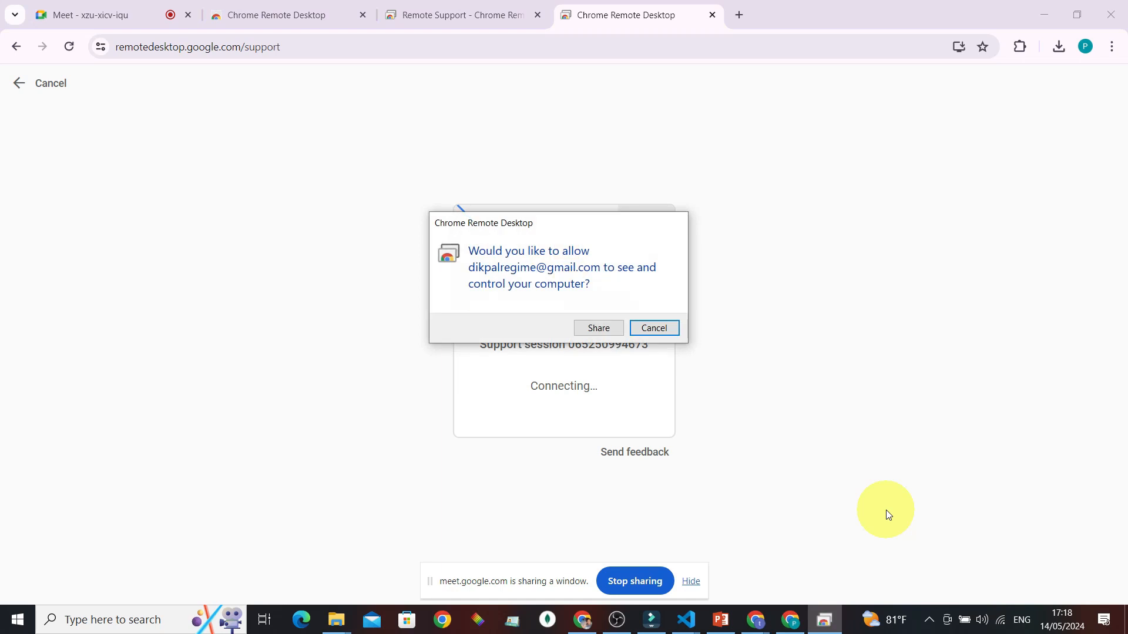
left_click(598, 328)
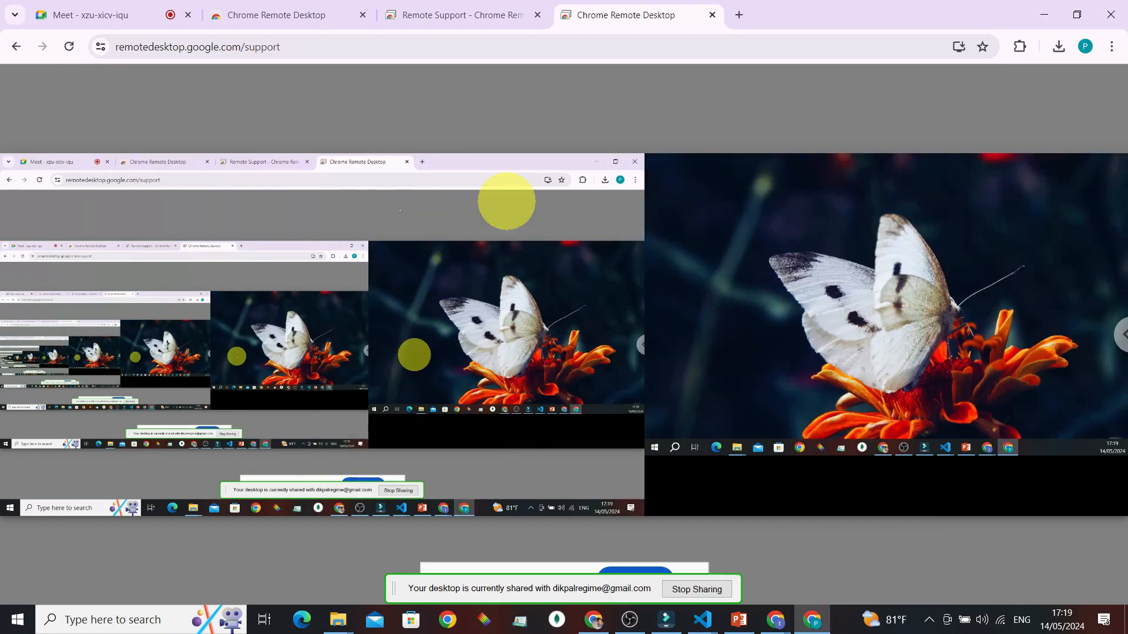
left_click(82, 16)
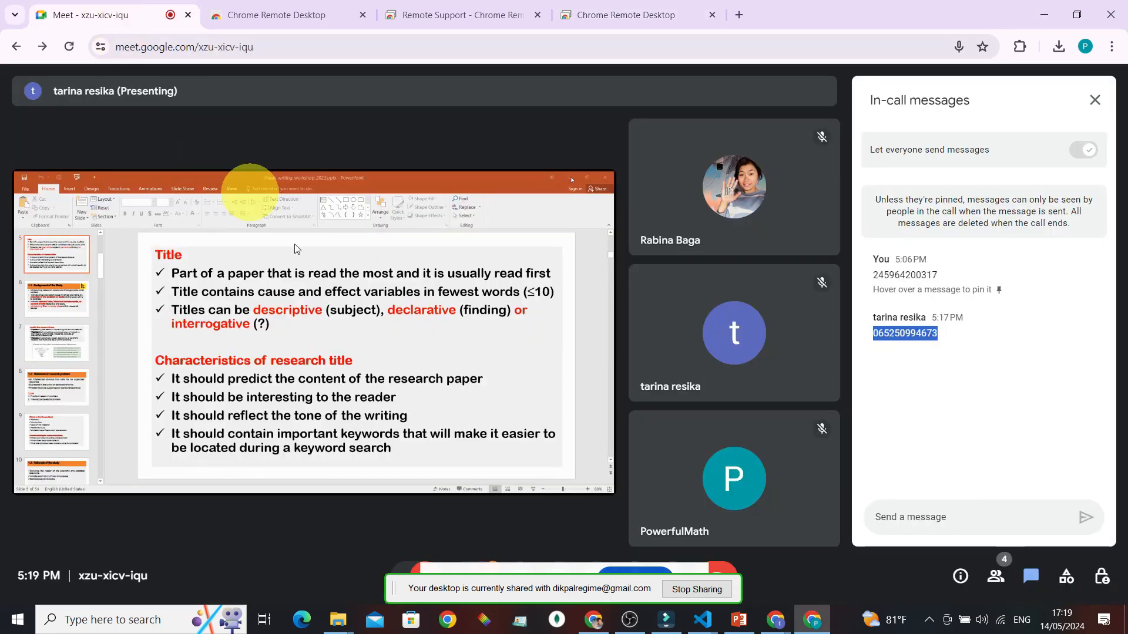